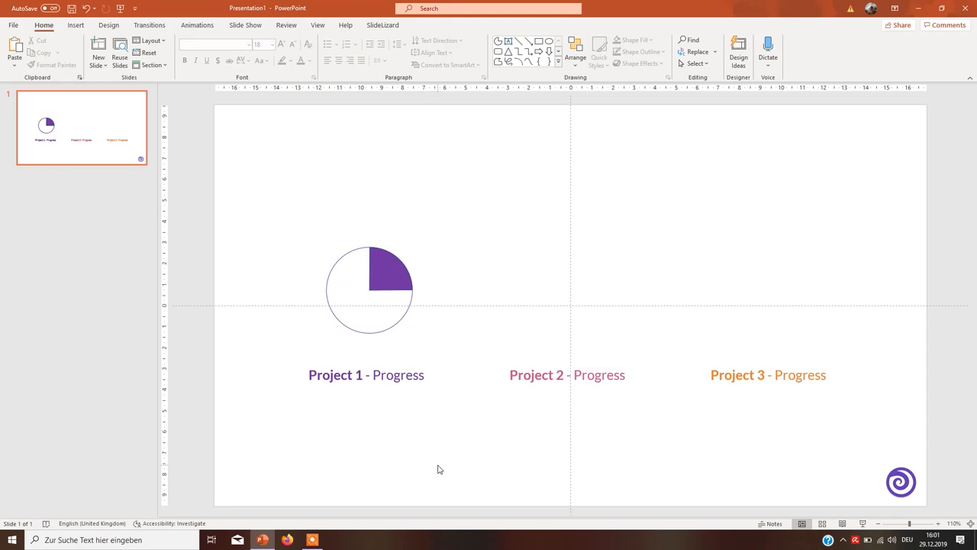
mouse_move(440, 328)
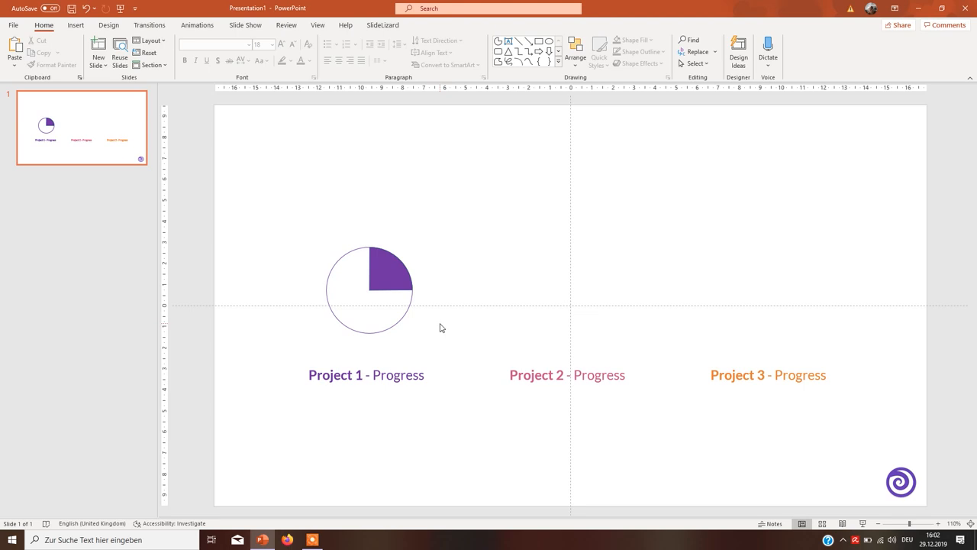
mouse_move(433, 328)
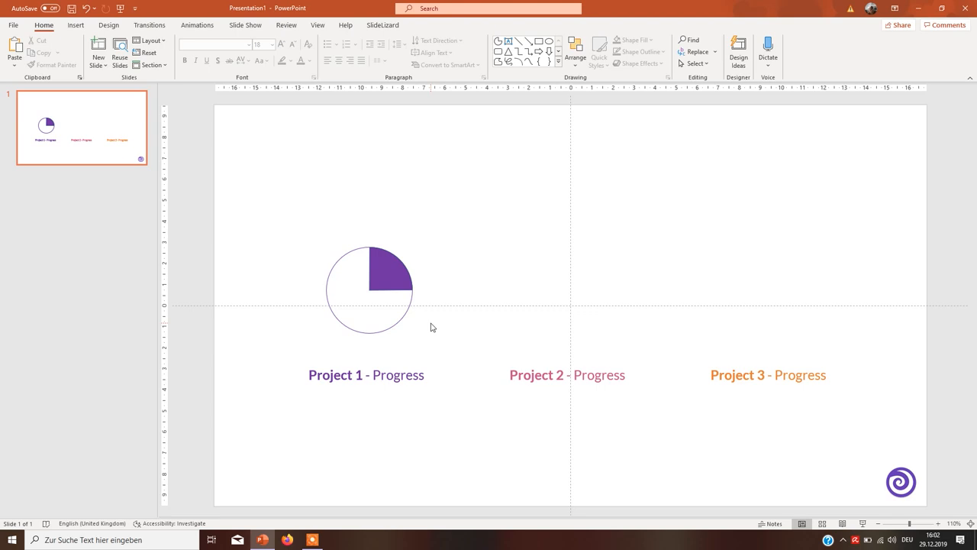
Step: Draw a 4.09 cm oval above Project 2 with no fill and a pink outline
click(367, 289)
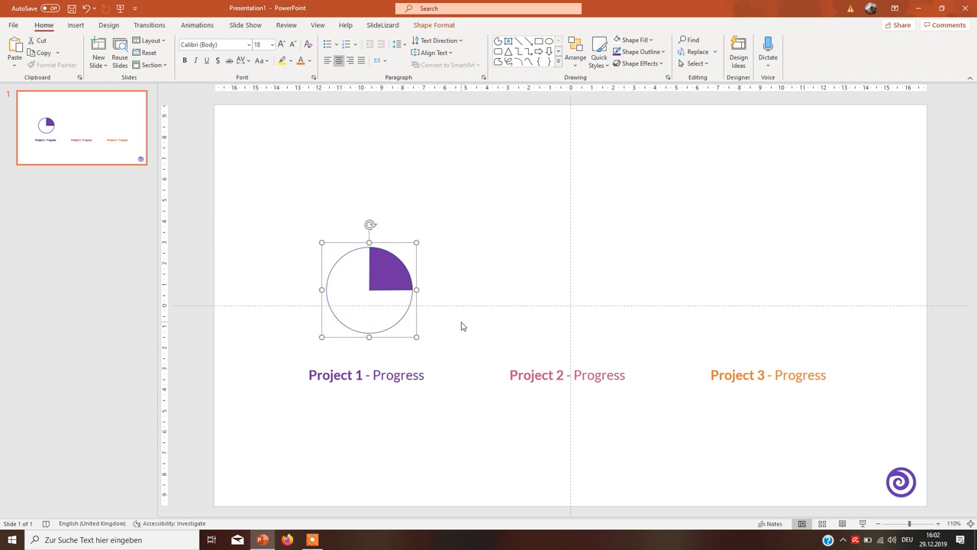
click(332, 112)
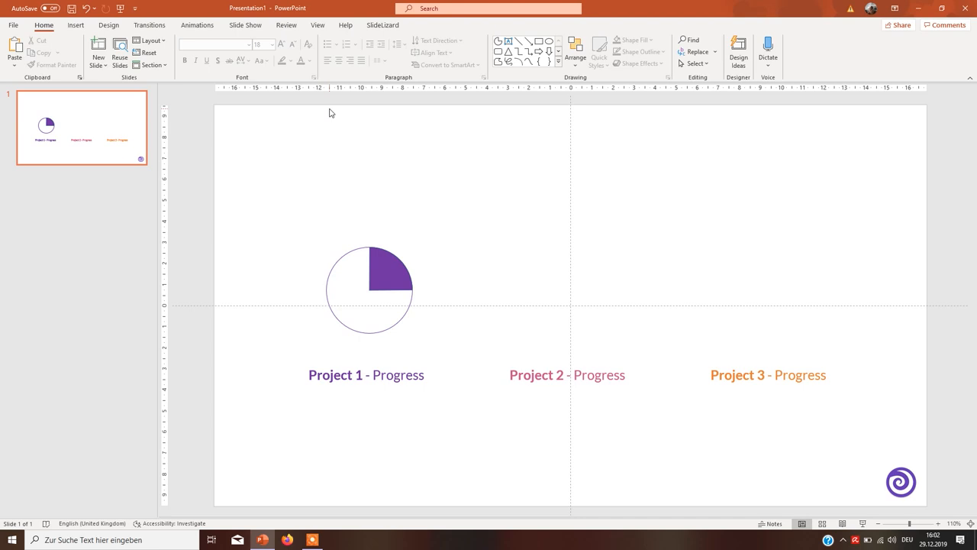
click(76, 25)
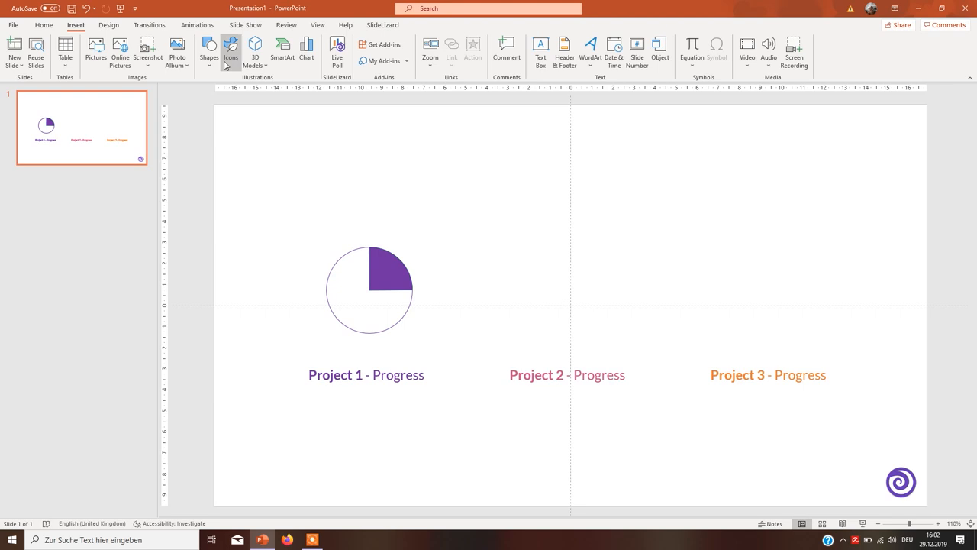
click(209, 50)
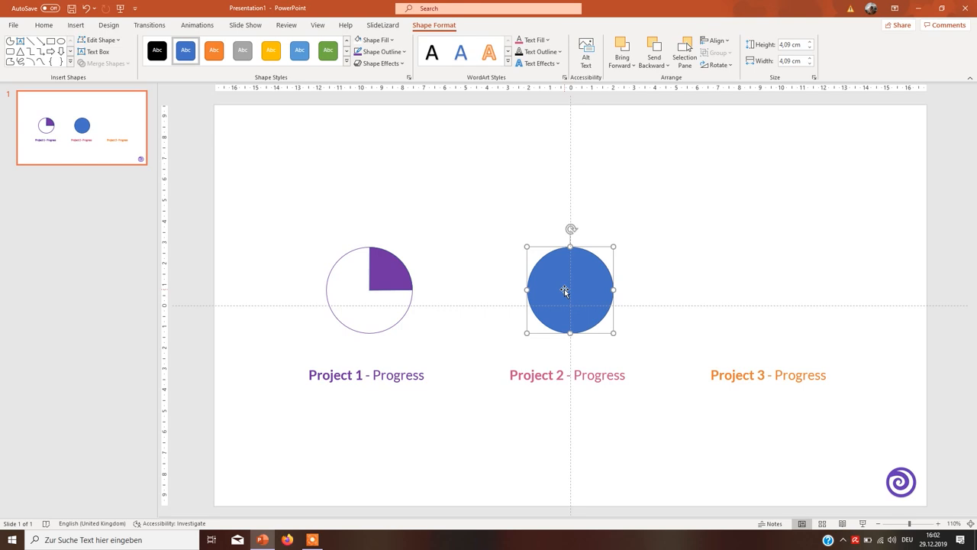
mouse_move(568, 313)
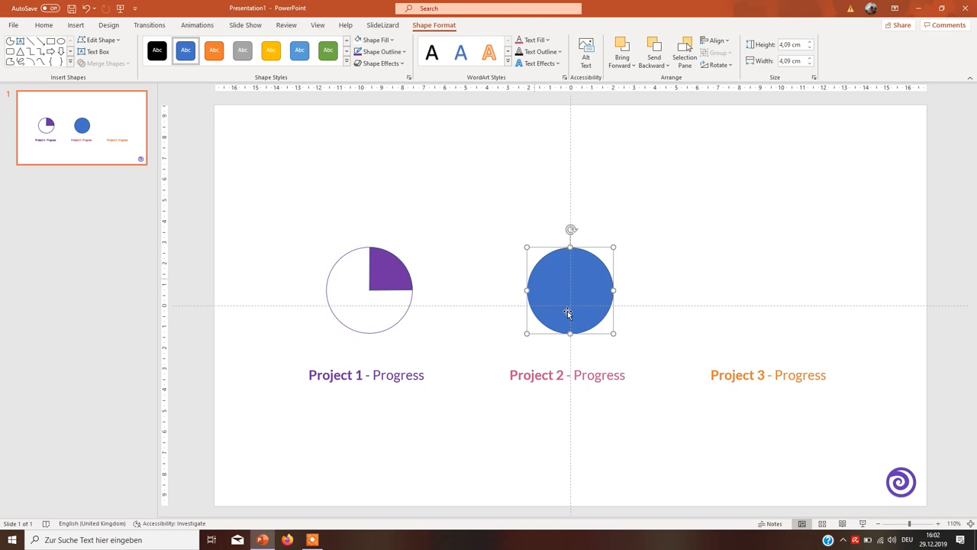
mouse_move(568, 312)
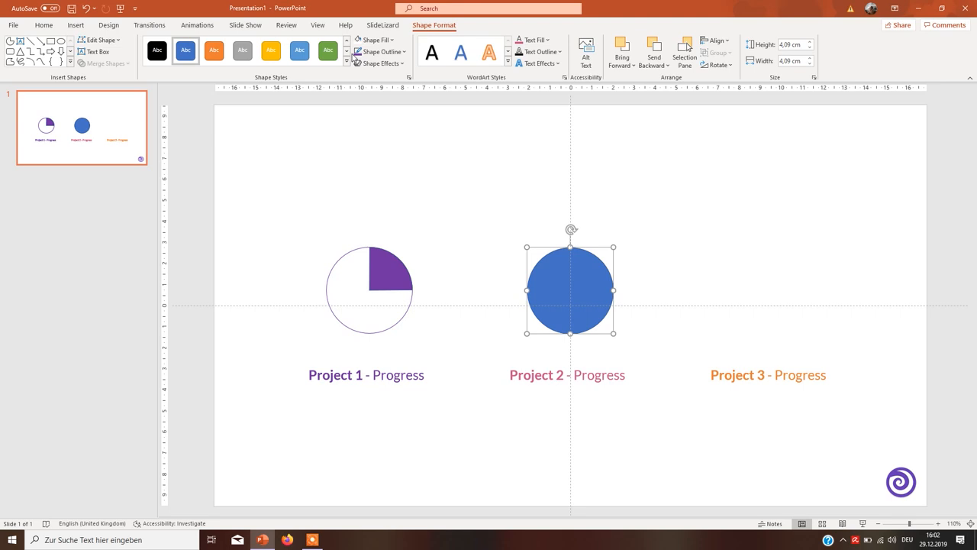
mouse_move(357, 181)
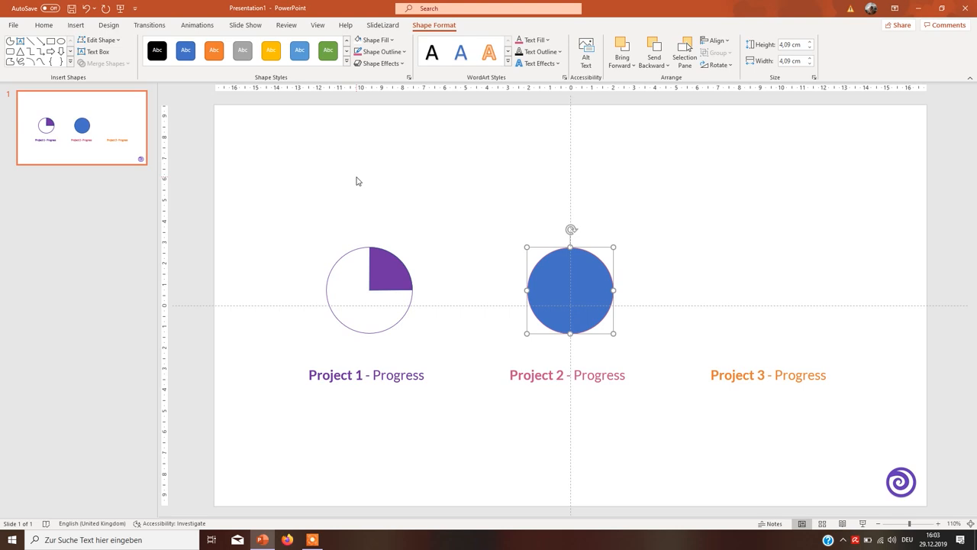
mouse_move(379, 40)
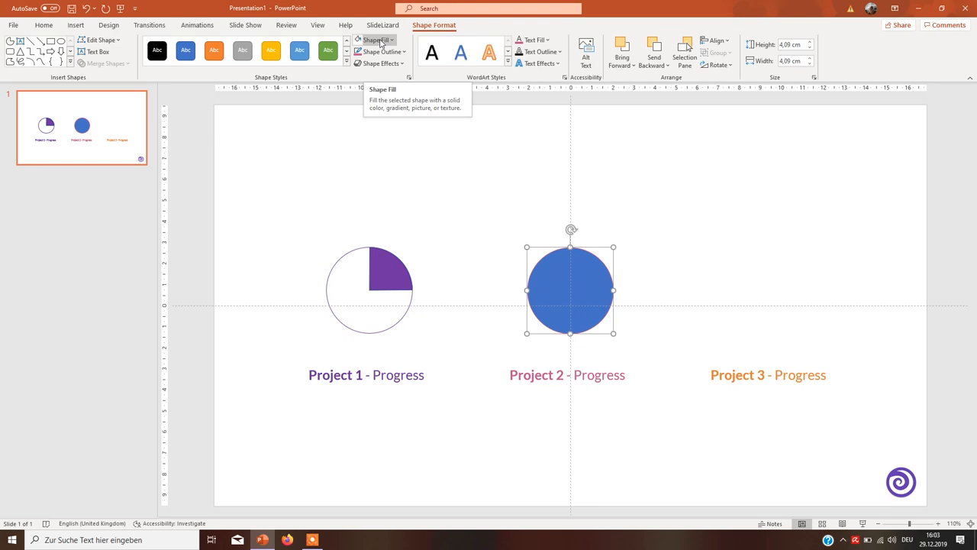
click(376, 40)
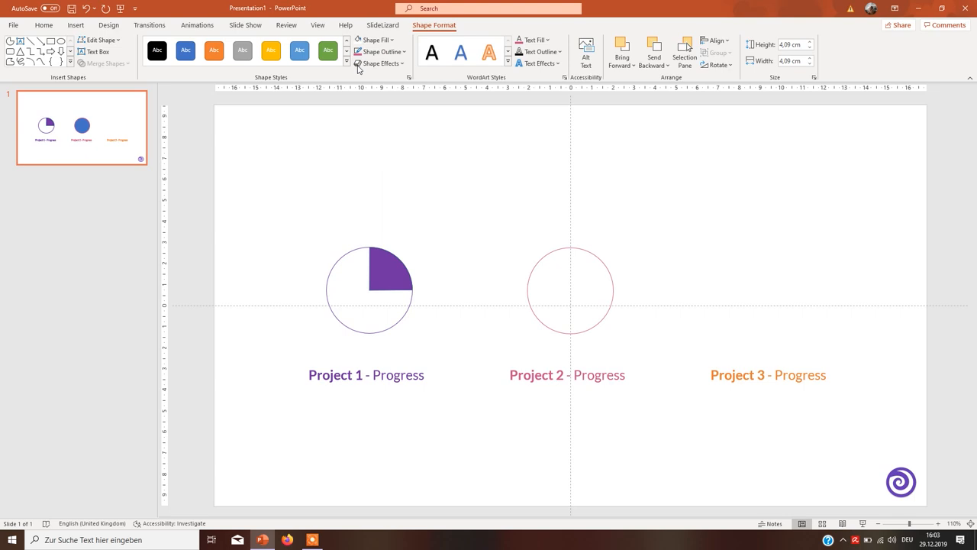
click(570, 290)
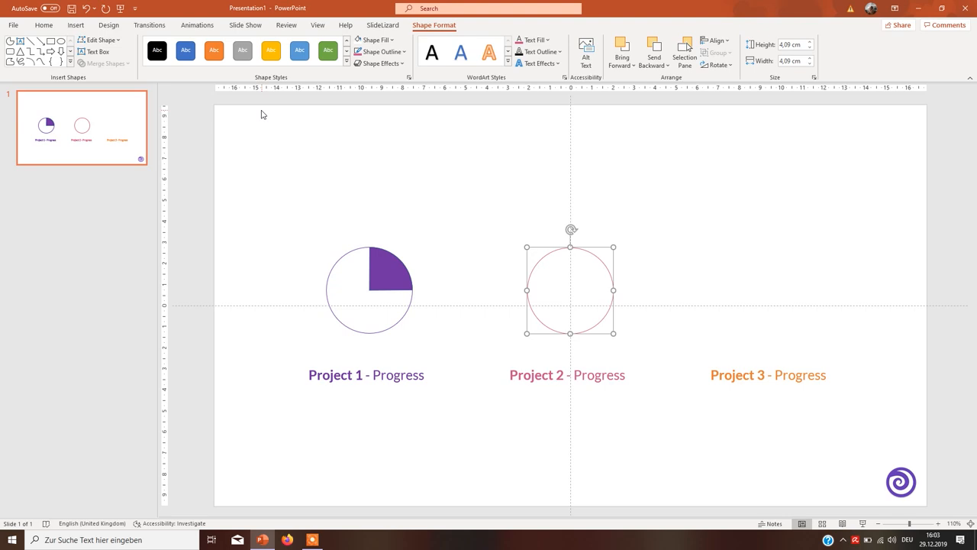
Step: Insert a Pie shape sized 4.09 cm over the pink circle above Project 2
click(75, 24)
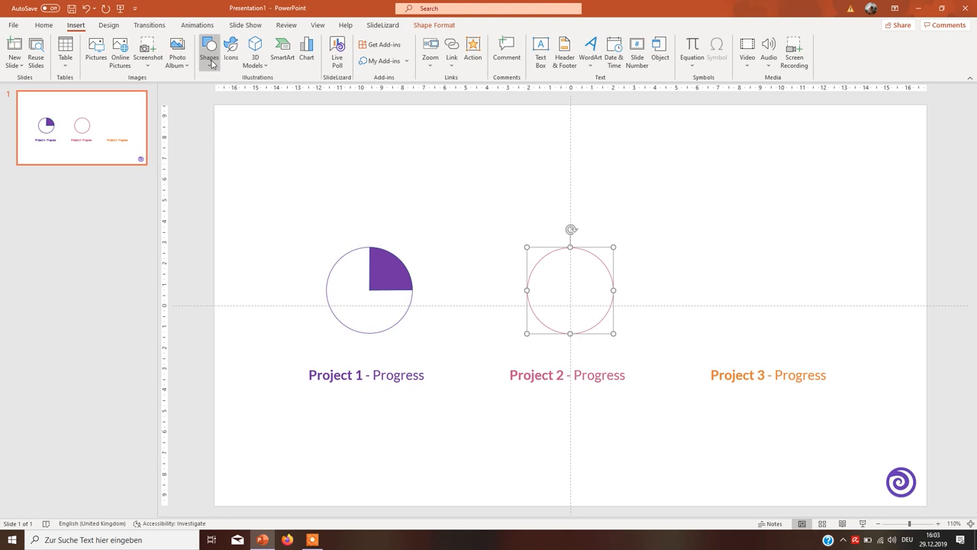
click(208, 51)
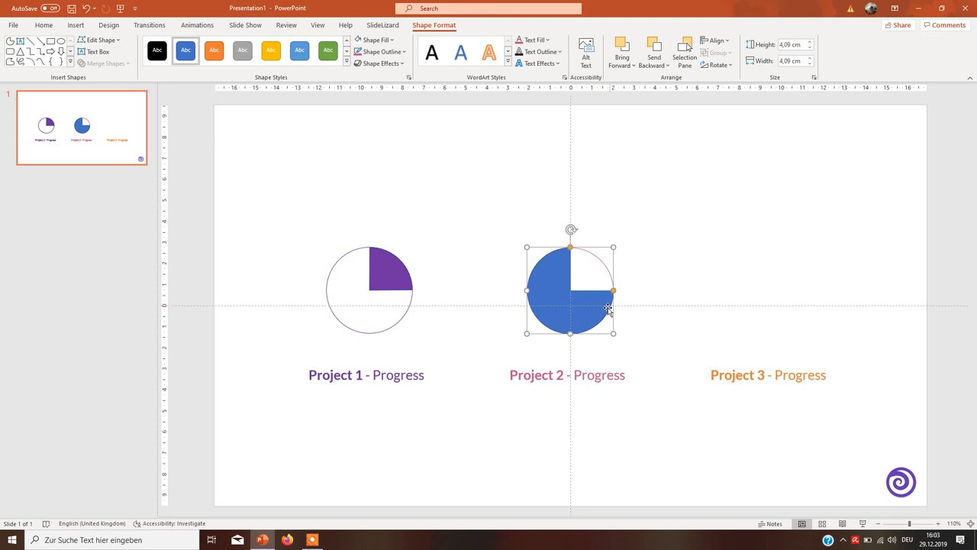
mouse_move(586, 259)
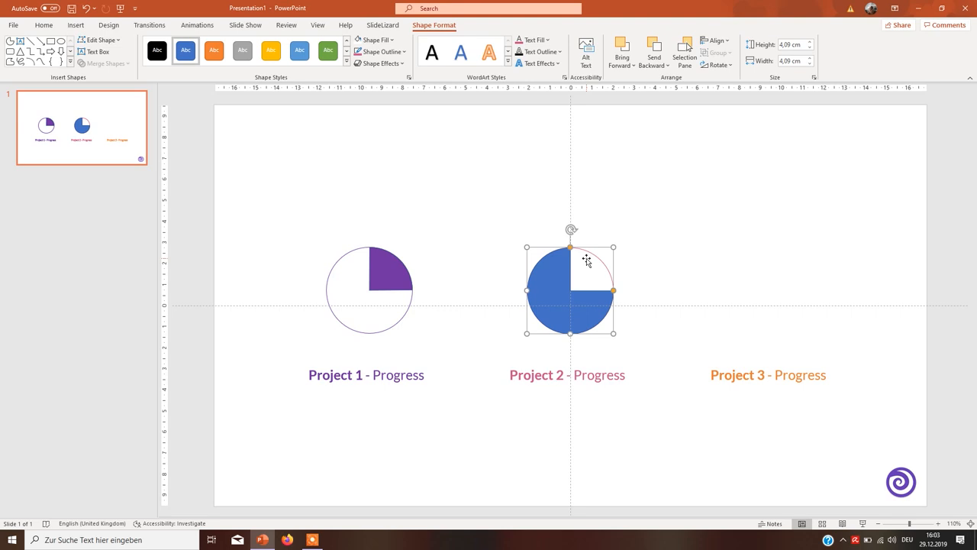
click(44, 24)
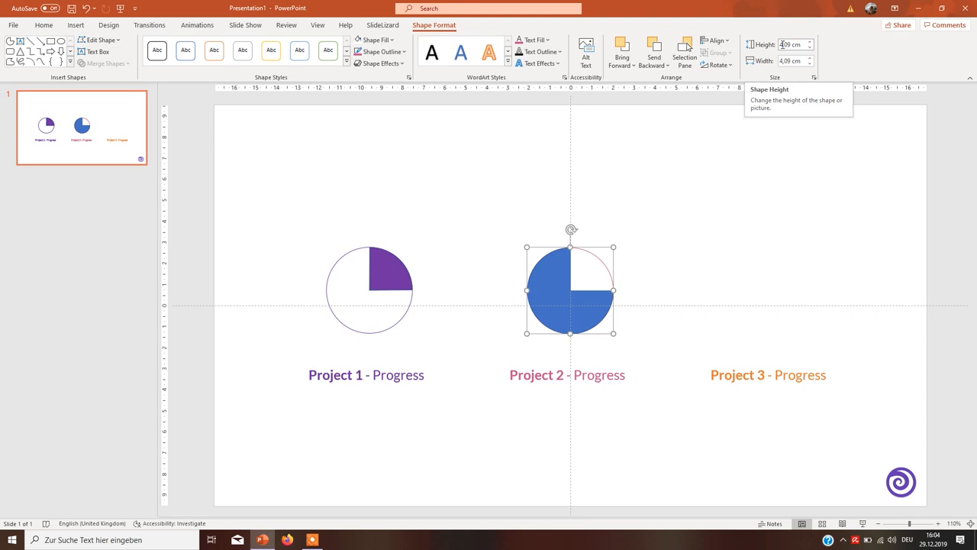
mouse_move(707, 222)
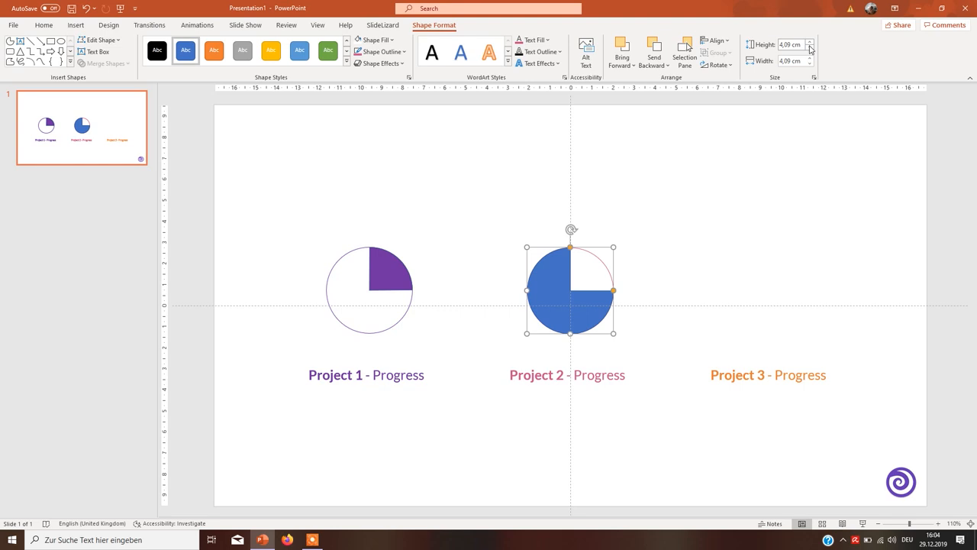
click(810, 47)
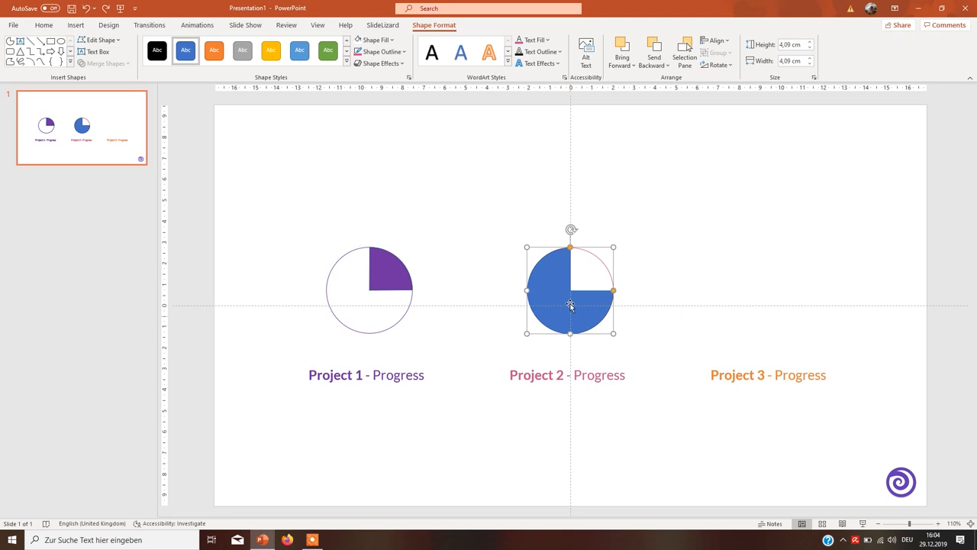
Step: Fill the Project 2 pie pink and reshape it to cover half the circle
click(375, 40)
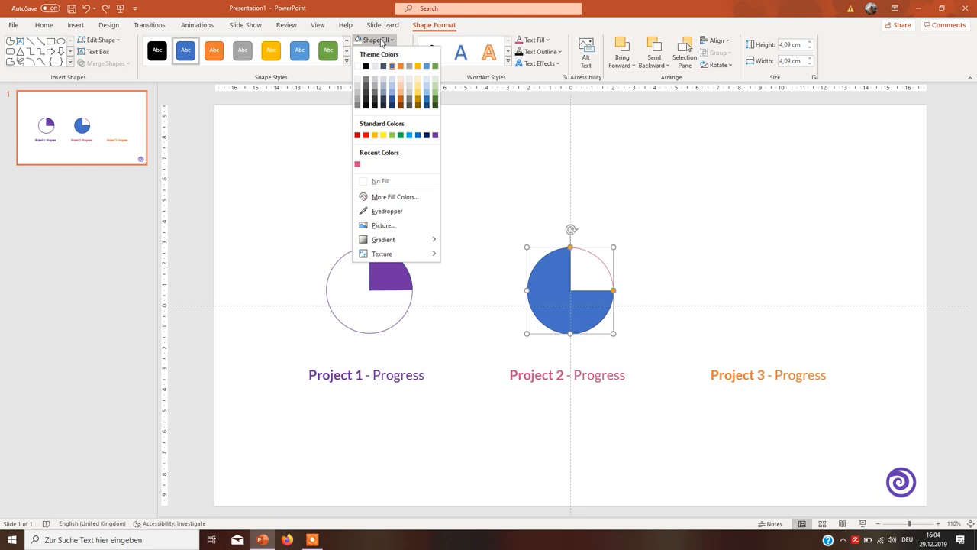
click(380, 52)
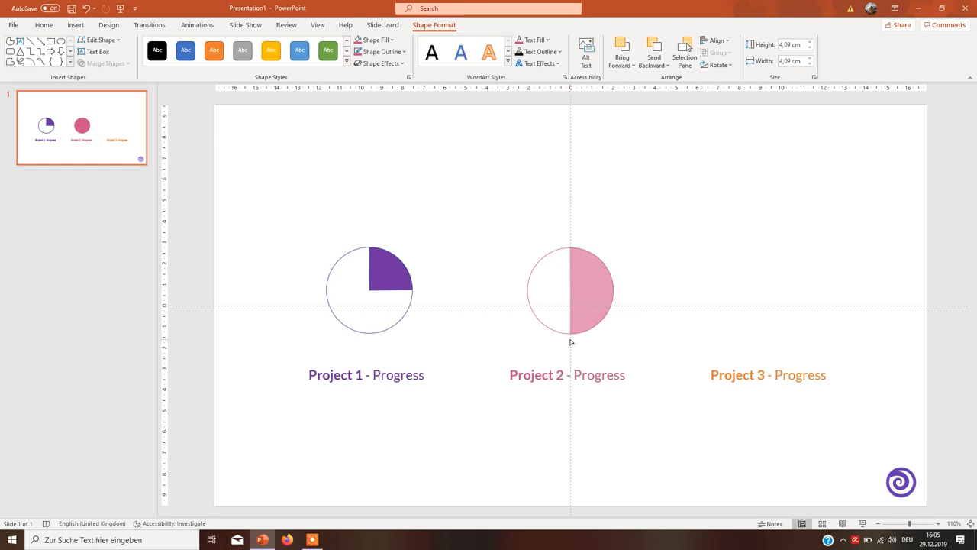
click(578, 300)
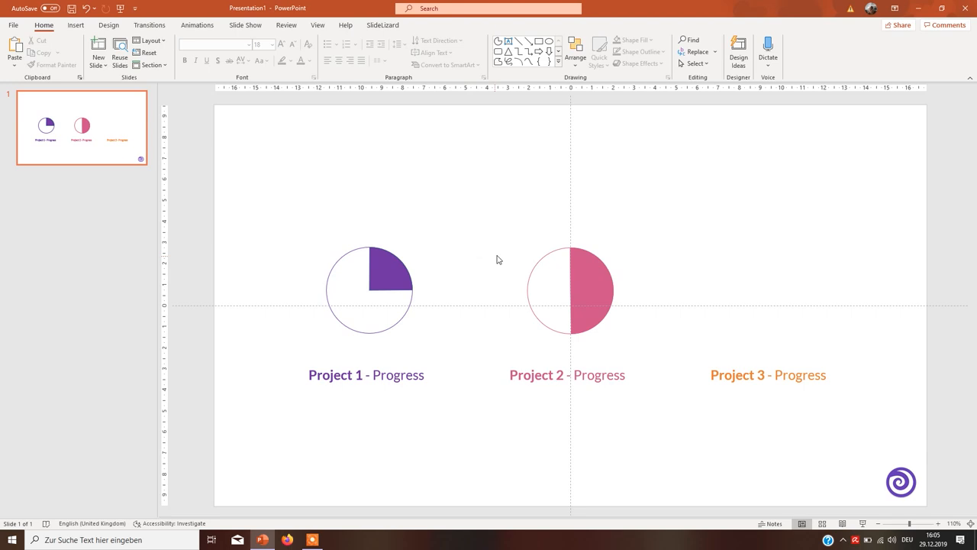
mouse_move(502, 223)
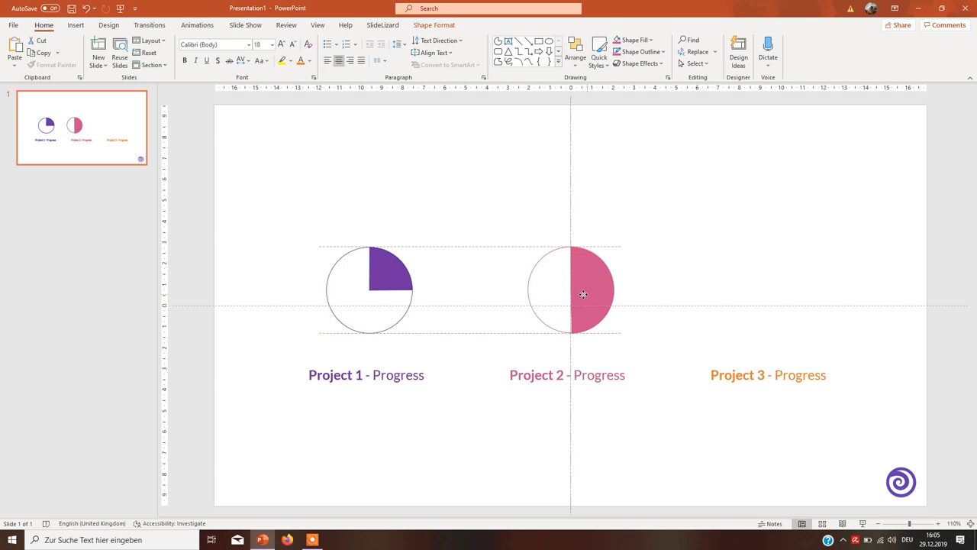
click(583, 294)
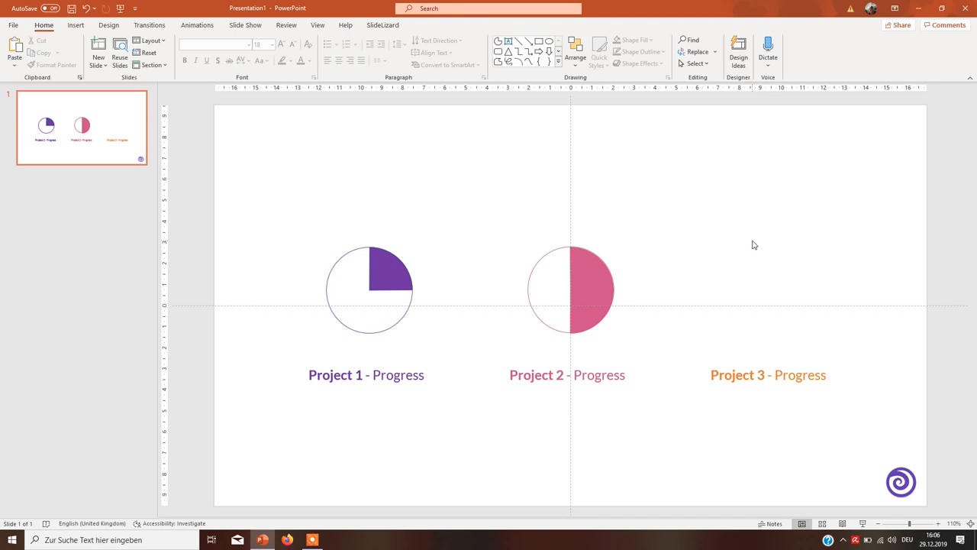
mouse_move(545, 274)
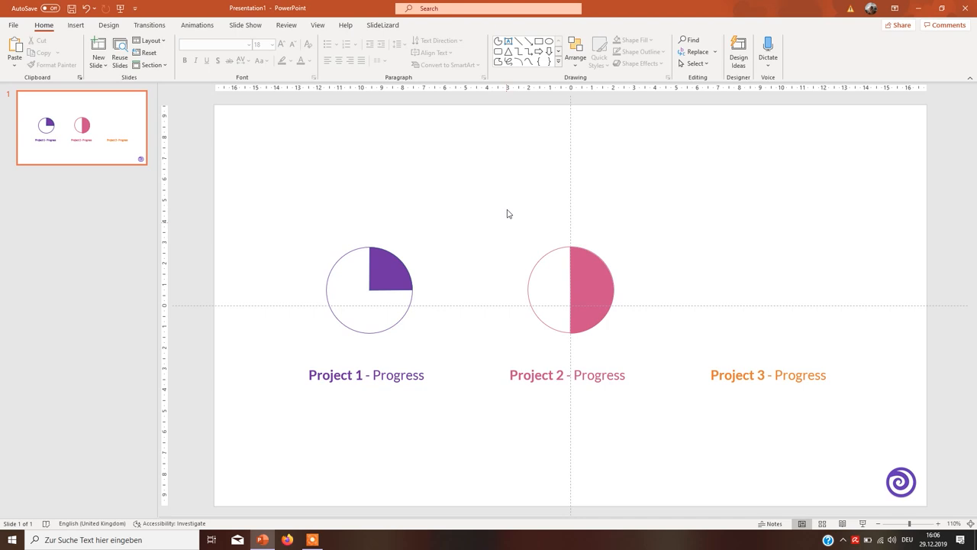
Step: Copy the pink half pie and circle and paste it above Project 3
right_click(570, 289)
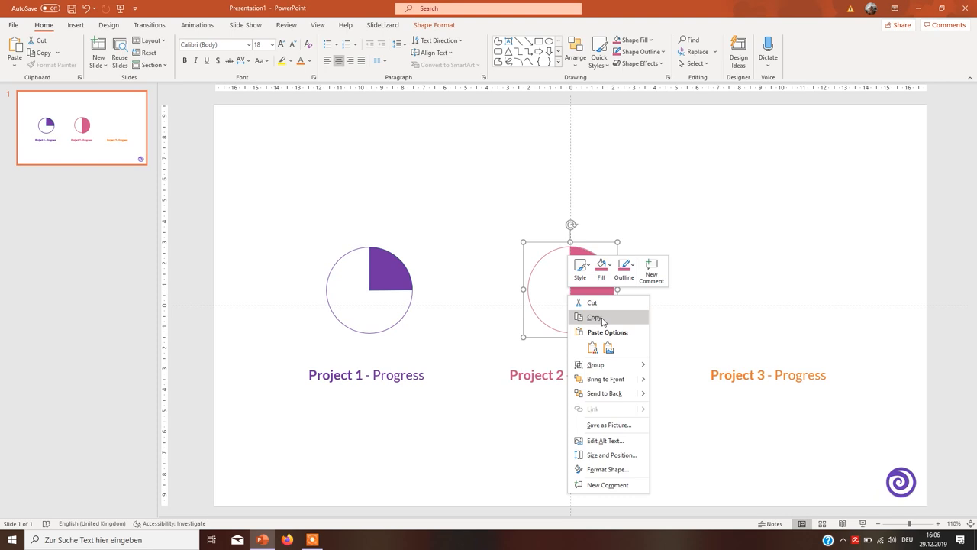
click(594, 317)
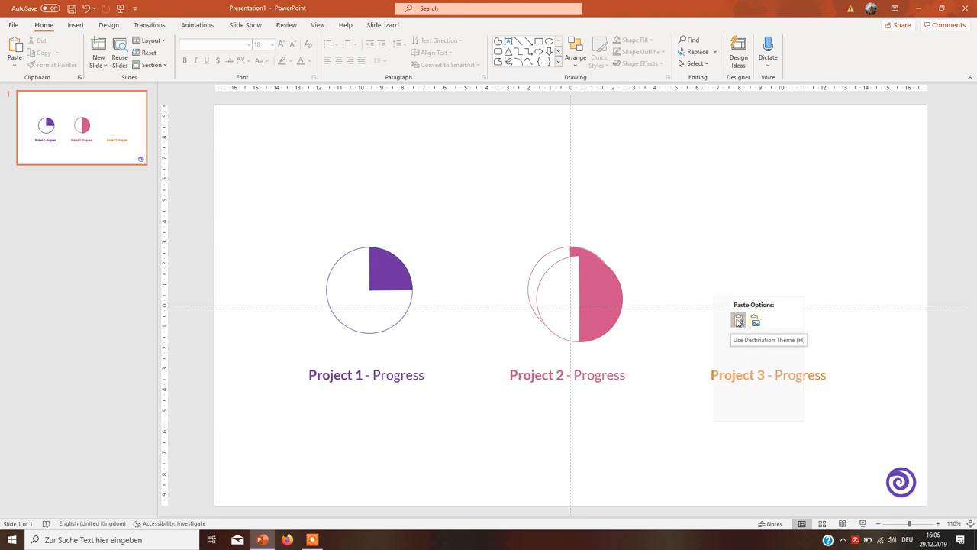
click(738, 319)
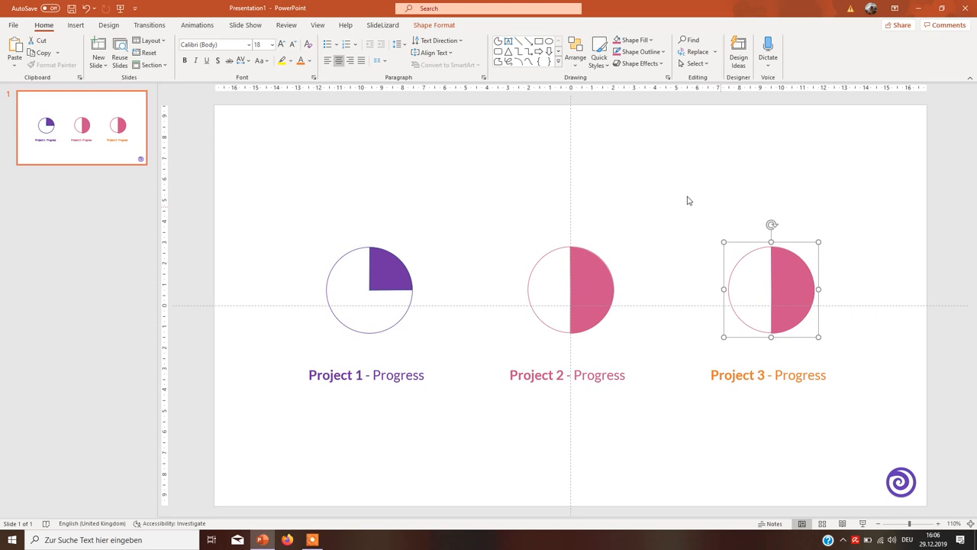
click(434, 24)
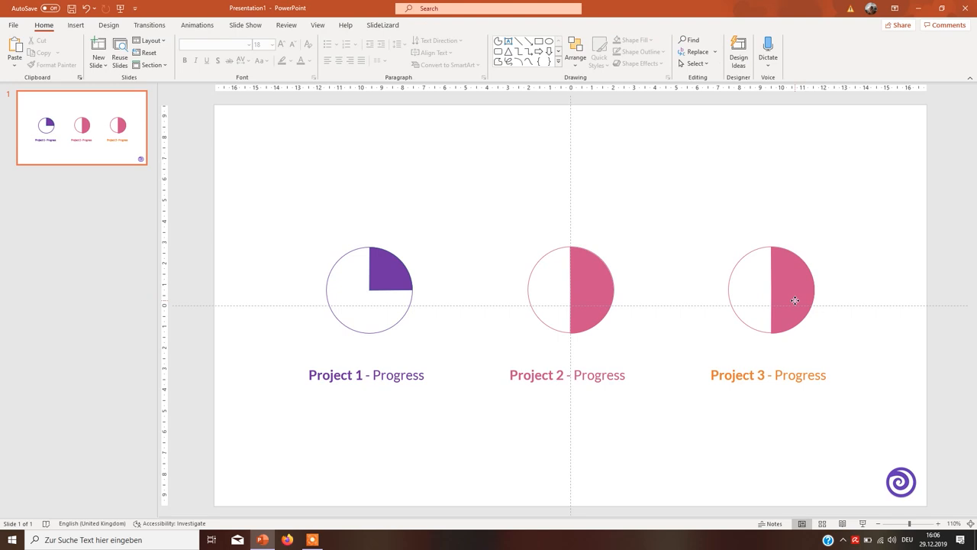
Step: Recolour the Project 3 pie orange and reshape it to three quarters
click(794, 299)
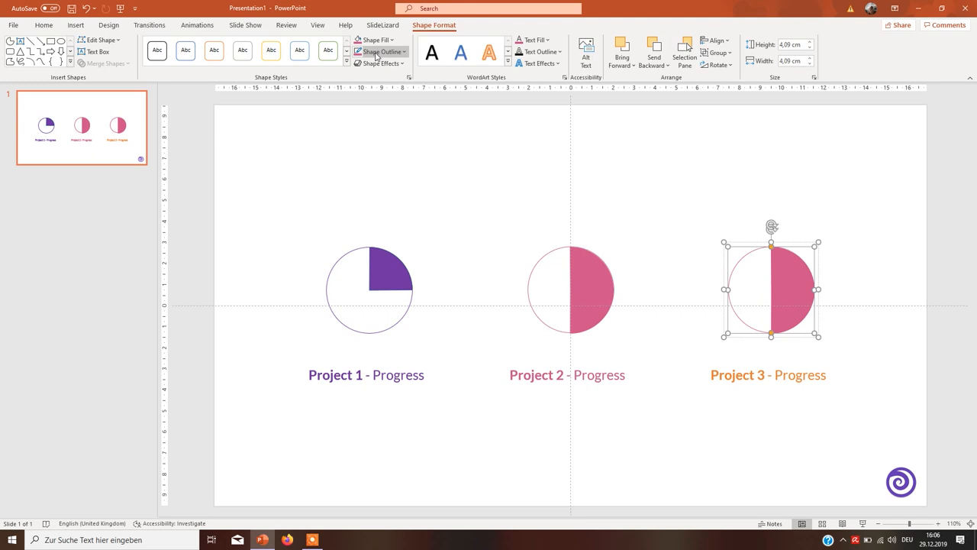
click(380, 51)
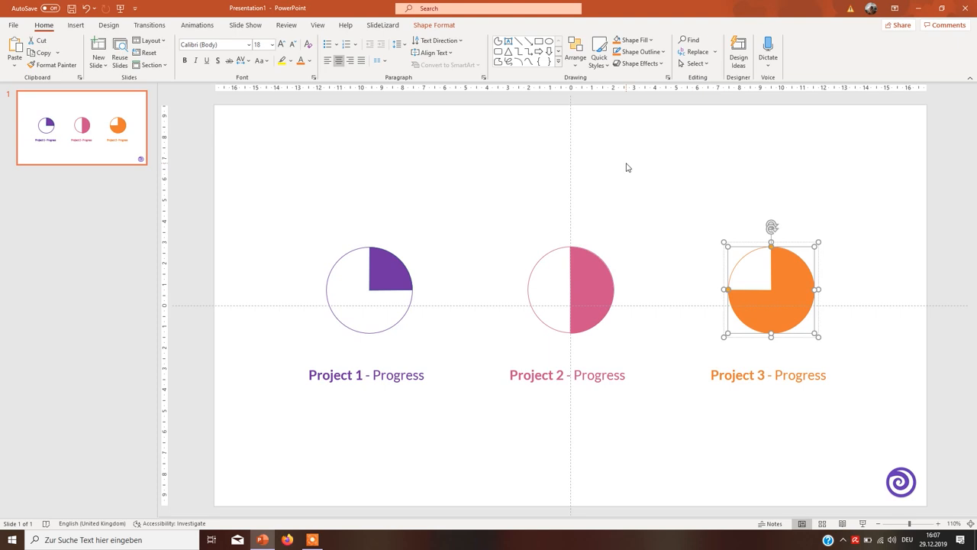
click(682, 301)
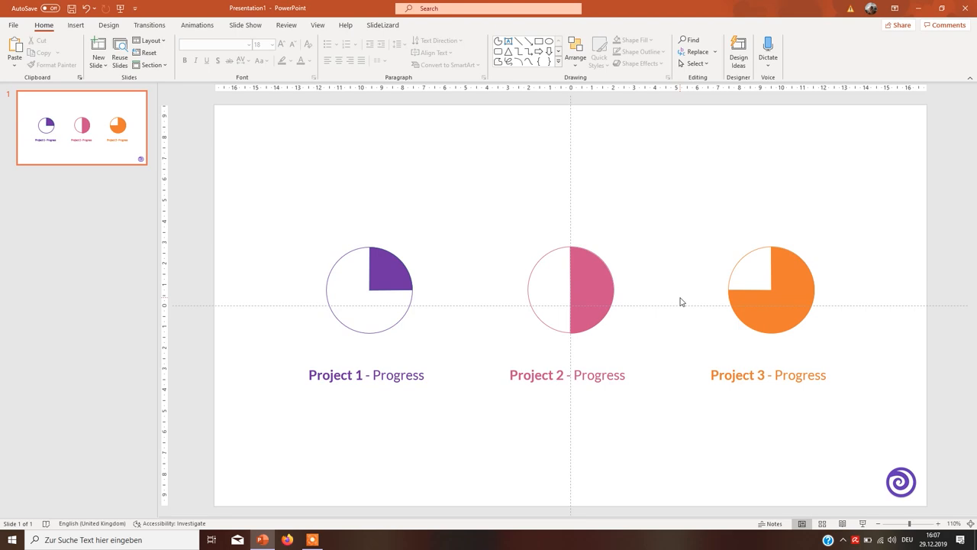
mouse_move(577, 253)
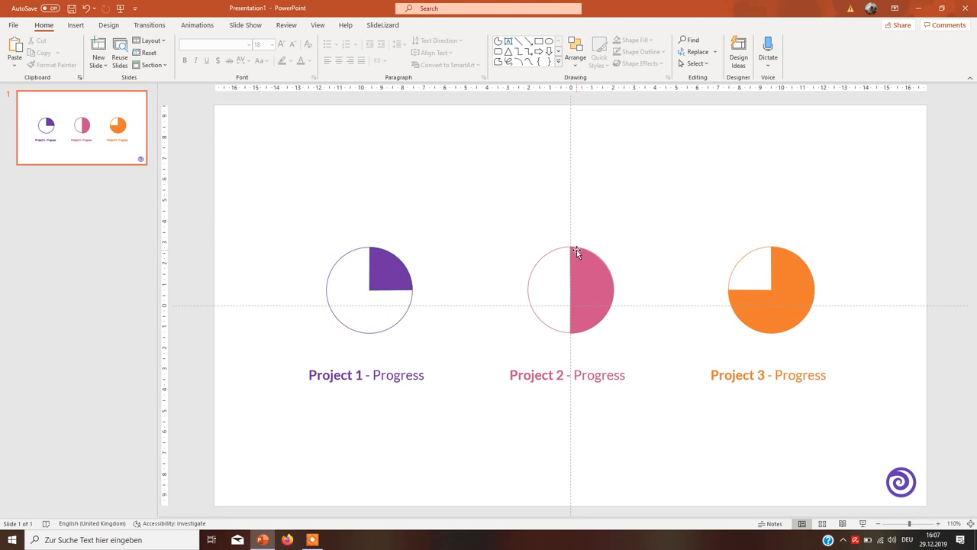
mouse_move(535, 240)
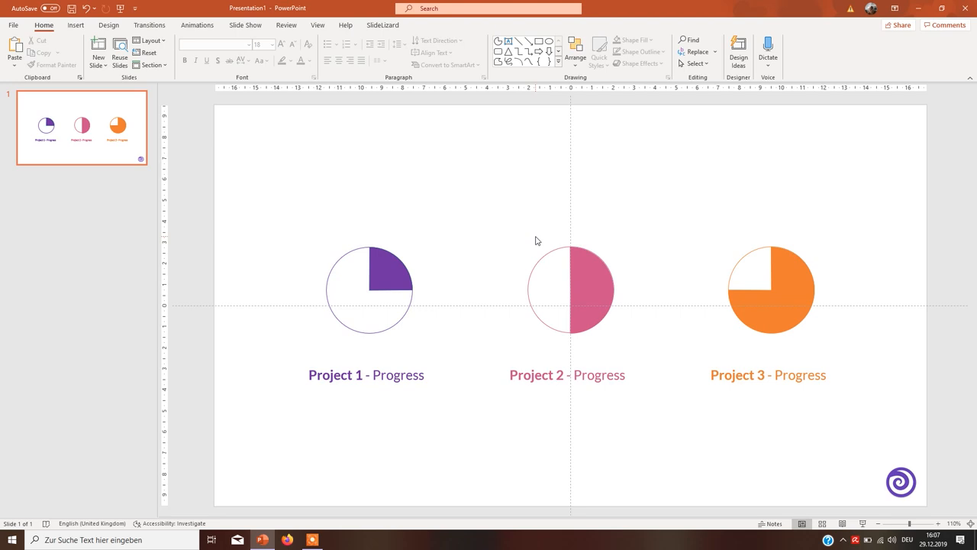
mouse_move(514, 300)
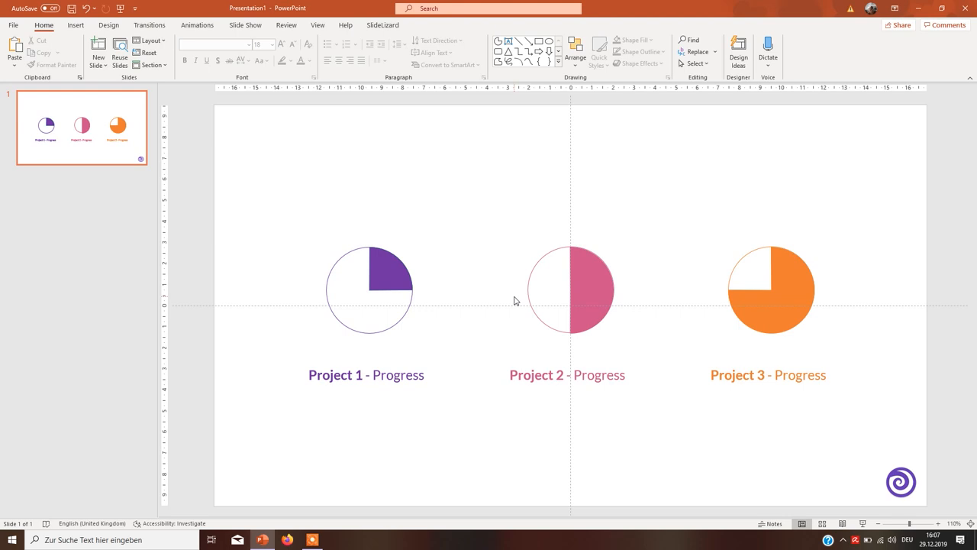